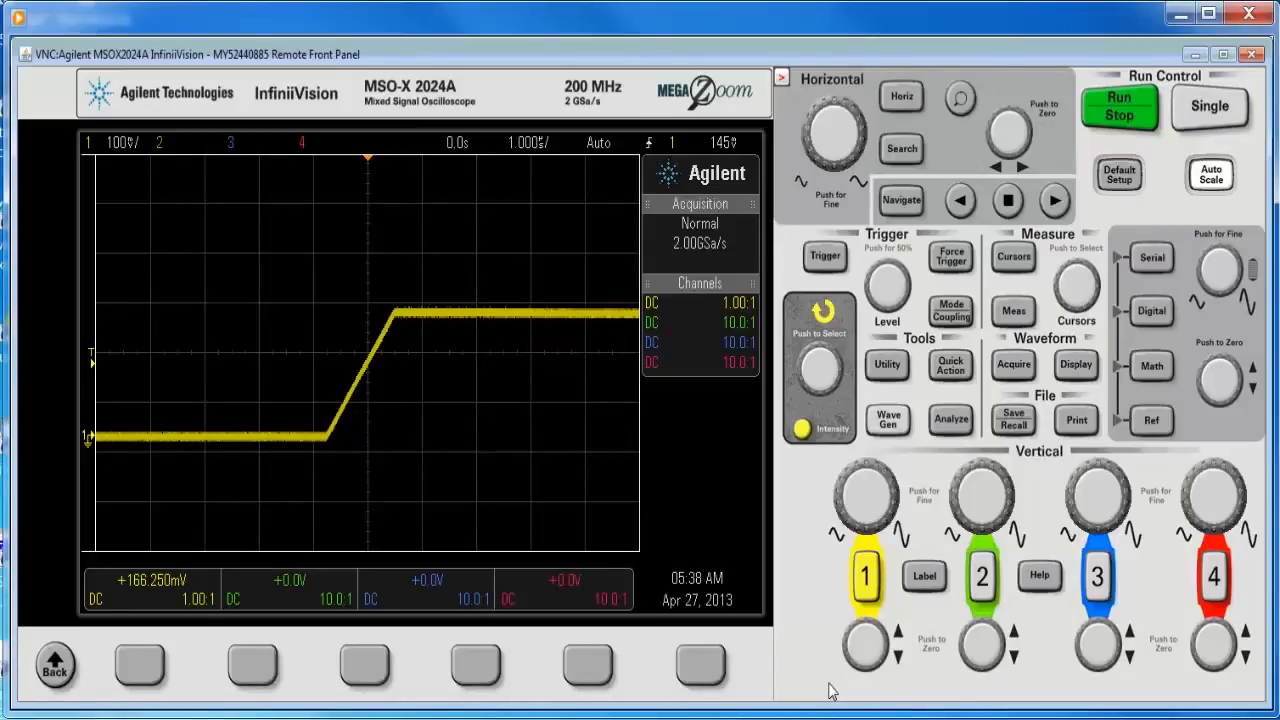
pyautogui.moveTo(813, 667)
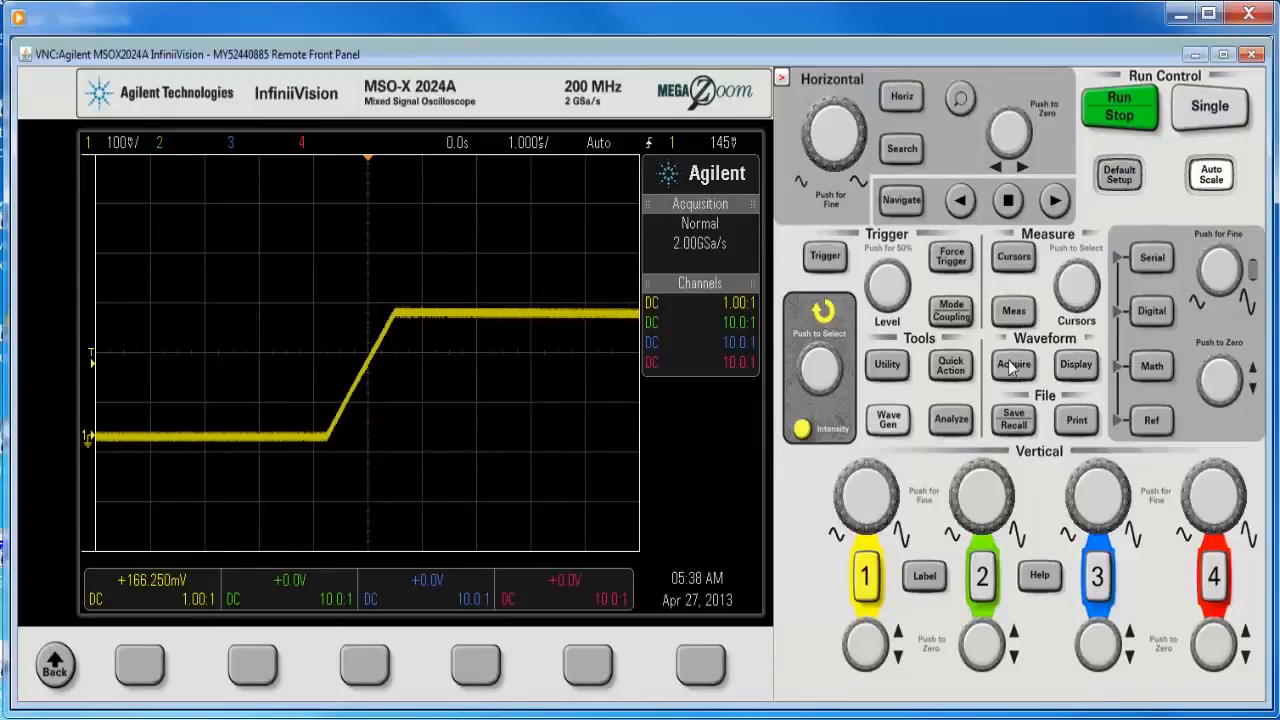
# Step: Open the Save Menu with the front-panel Save/Recall key
pyautogui.click(1013, 418)
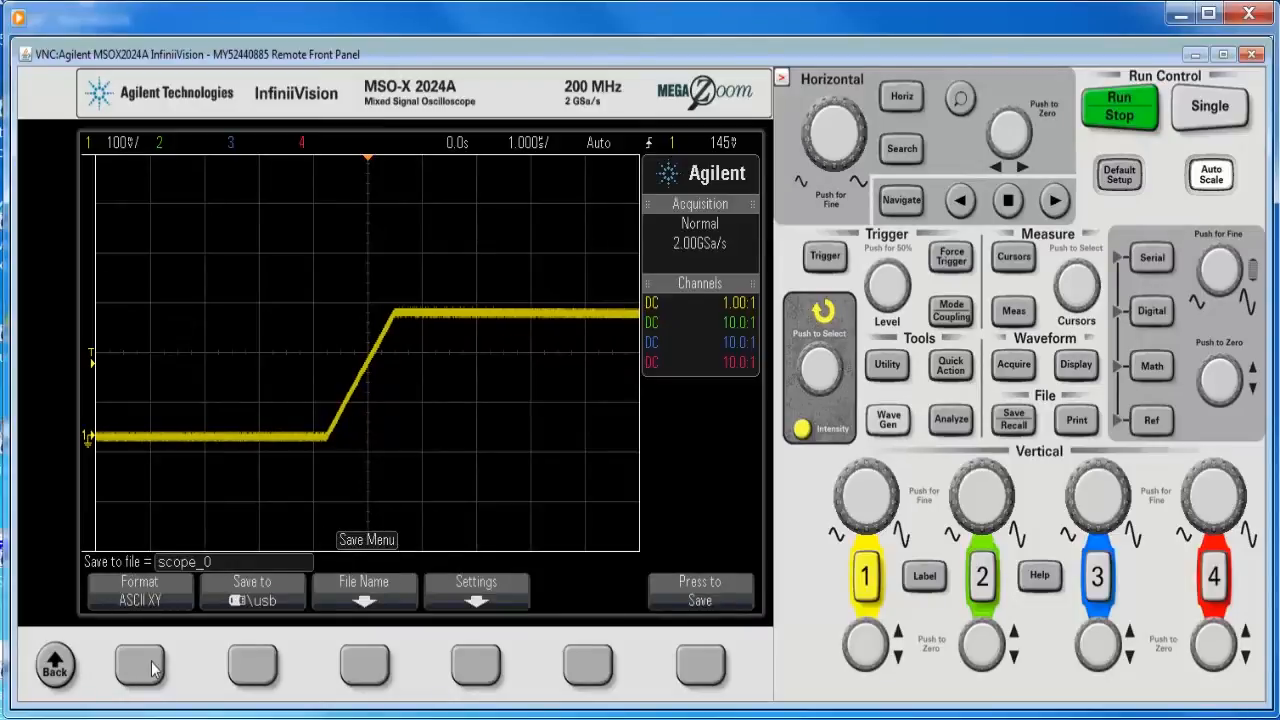
# Step: Choose CSV data format, keep Max Length at 50000 points, and stop acquisition
pyautogui.click(139, 590)
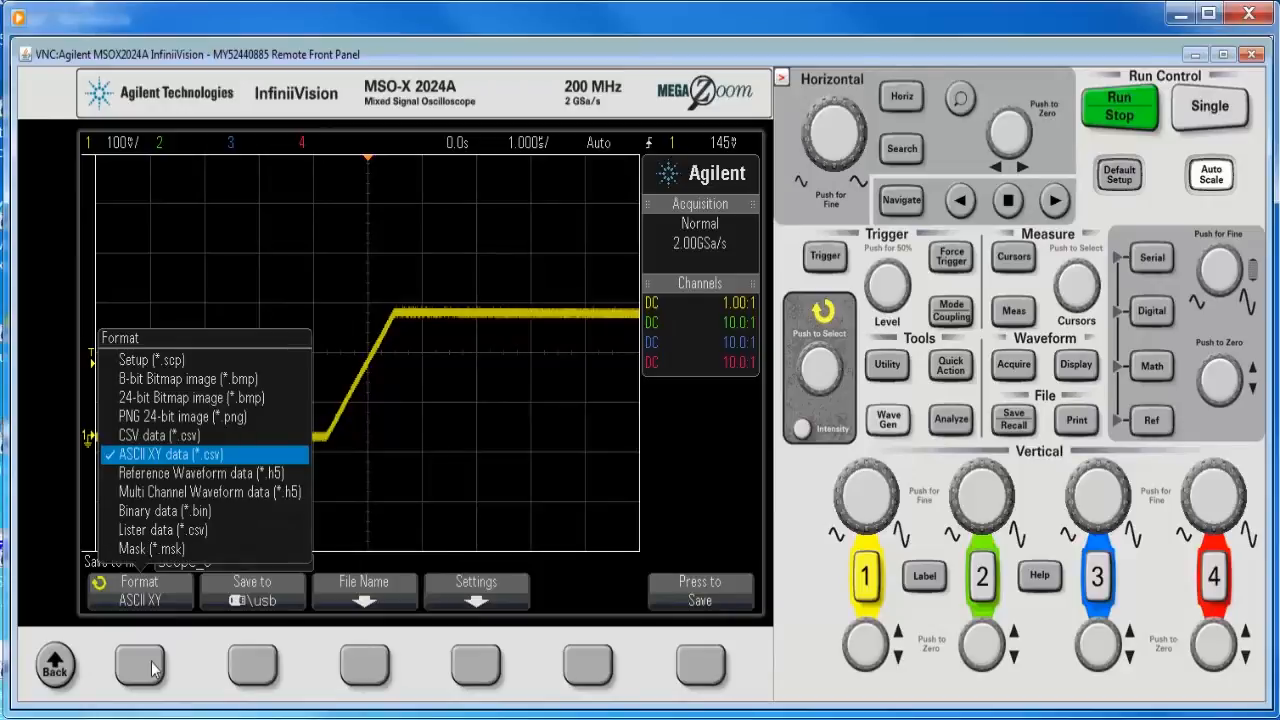
pyautogui.click(160, 435)
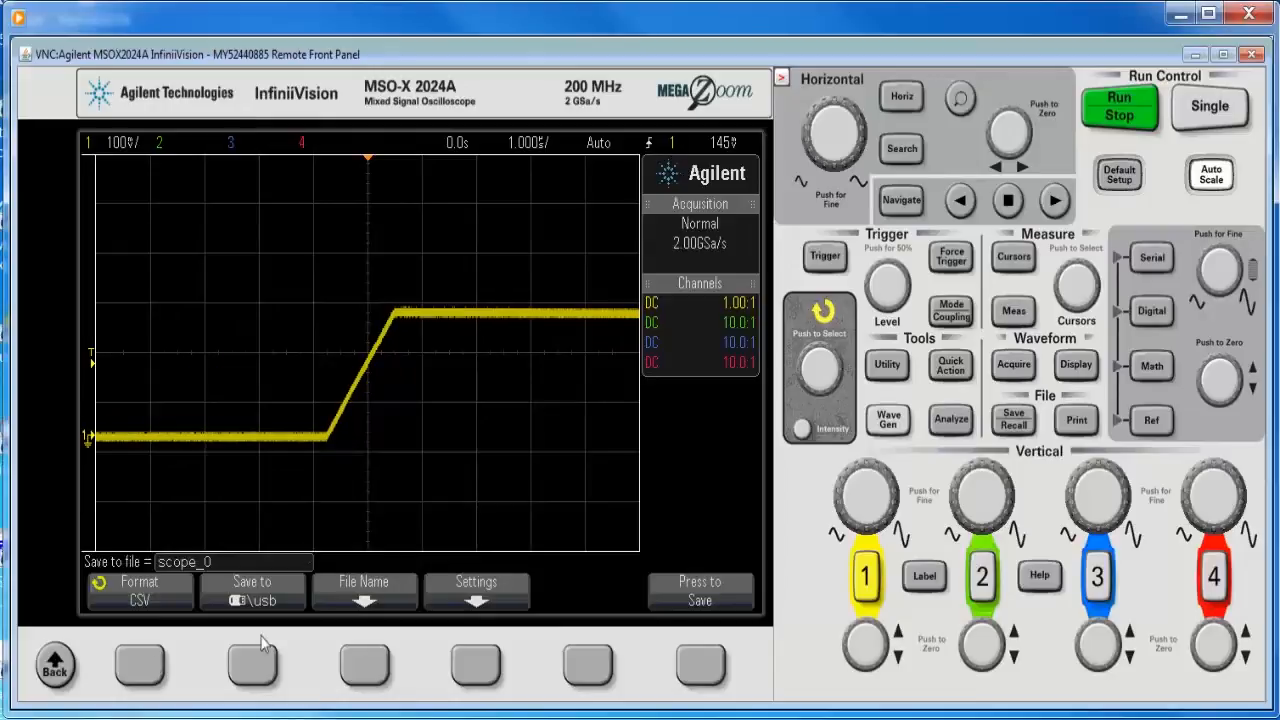
pyautogui.click(476, 590)
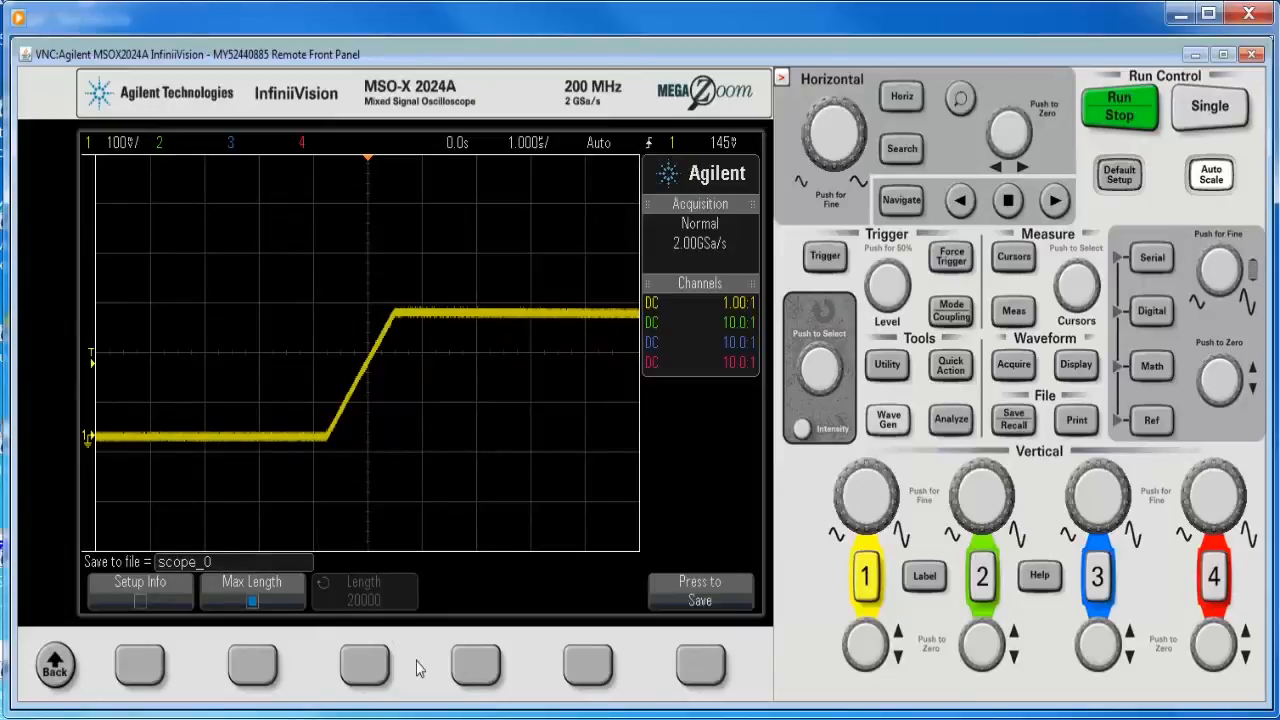
pyautogui.click(1118, 108)
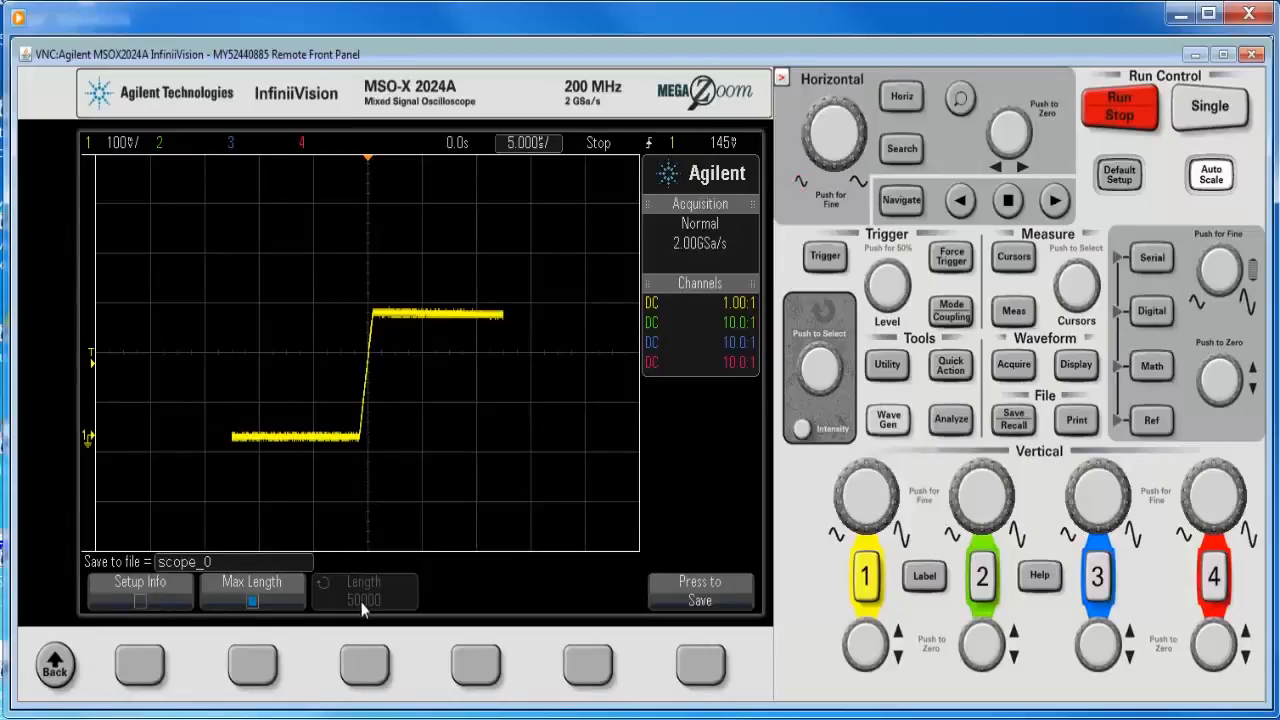
pyautogui.moveTo(418, 637)
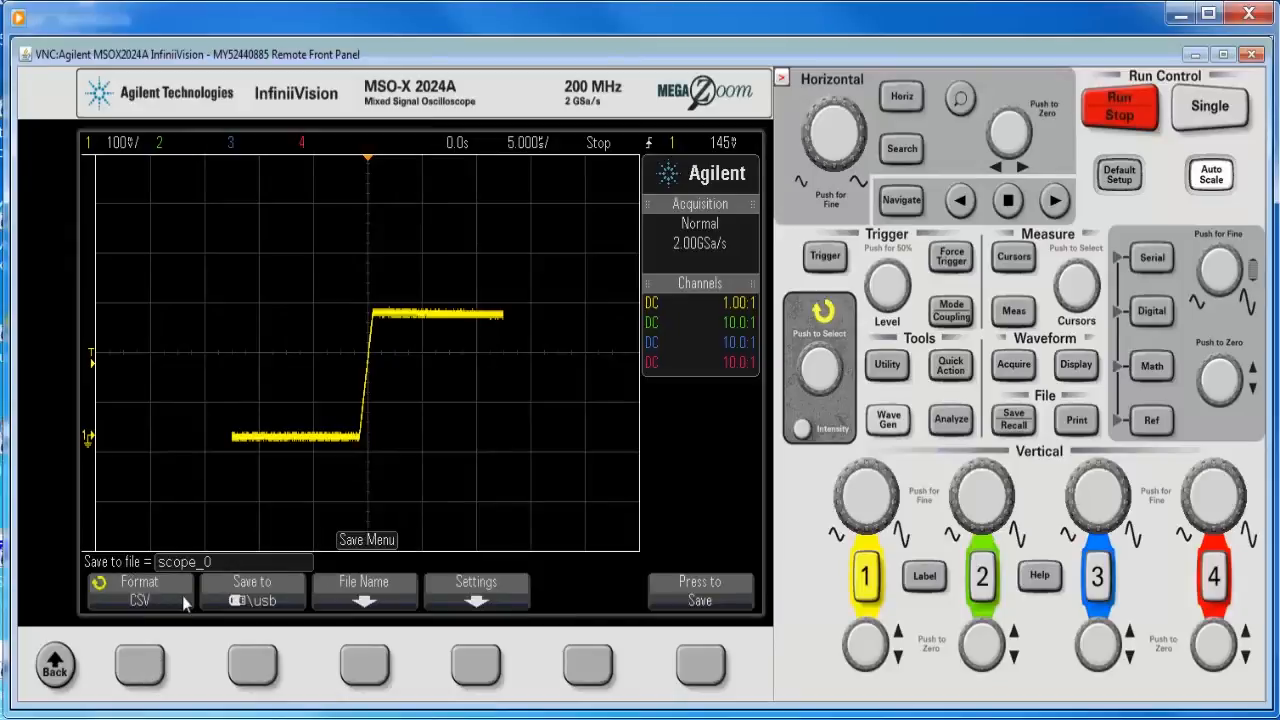
# Step: Change the save format from CSV data to ASCII XY data
pyautogui.click(139, 590)
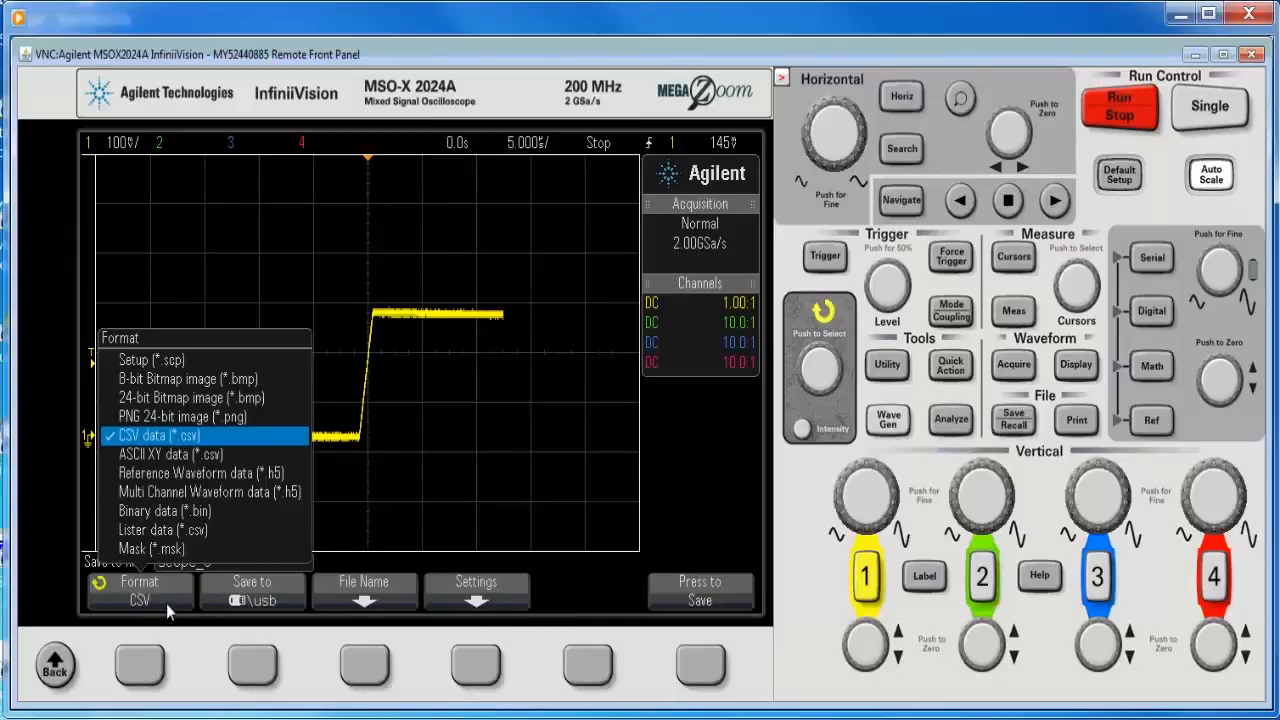
pyautogui.moveTo(835, 390)
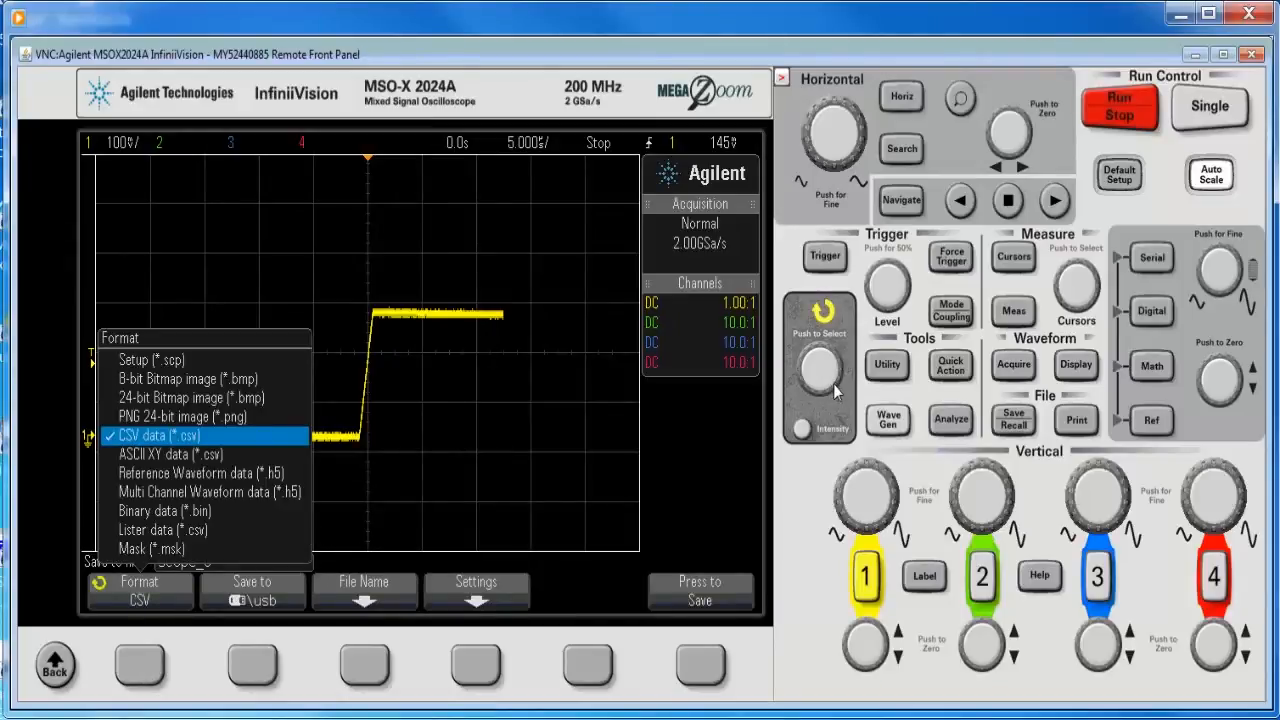
pyautogui.click(190, 416)
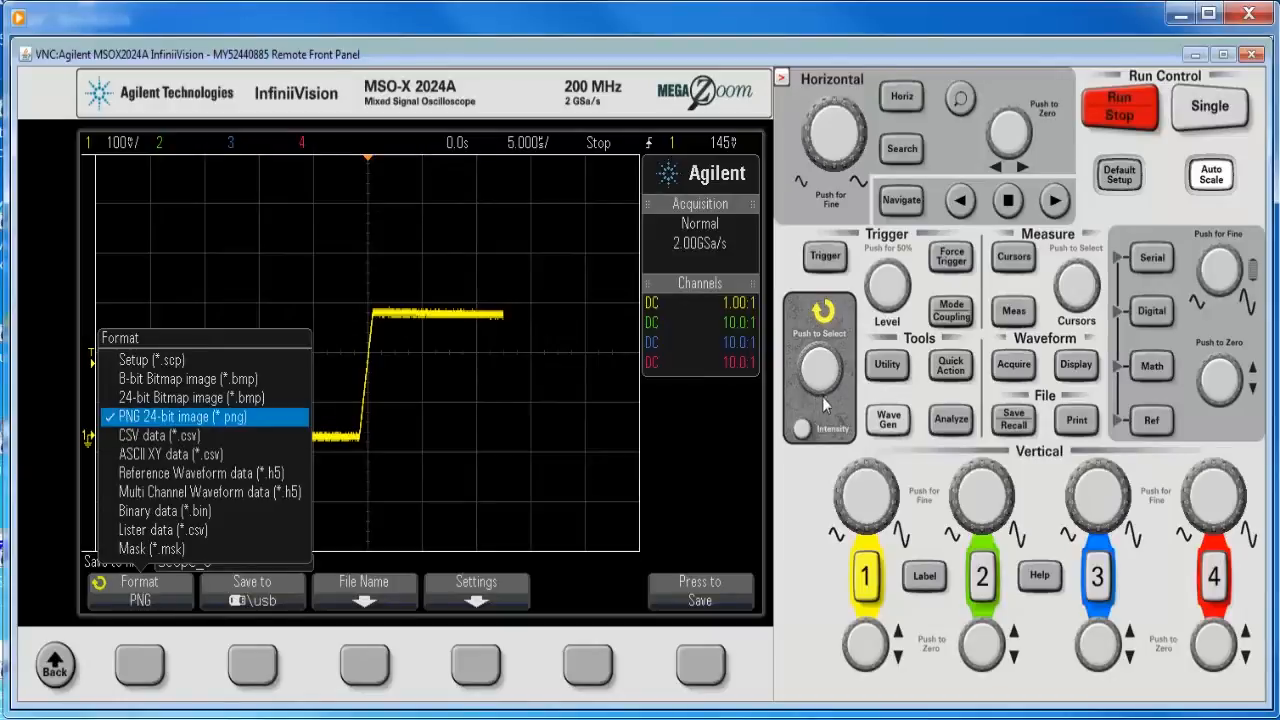
pyautogui.moveTo(832, 382)
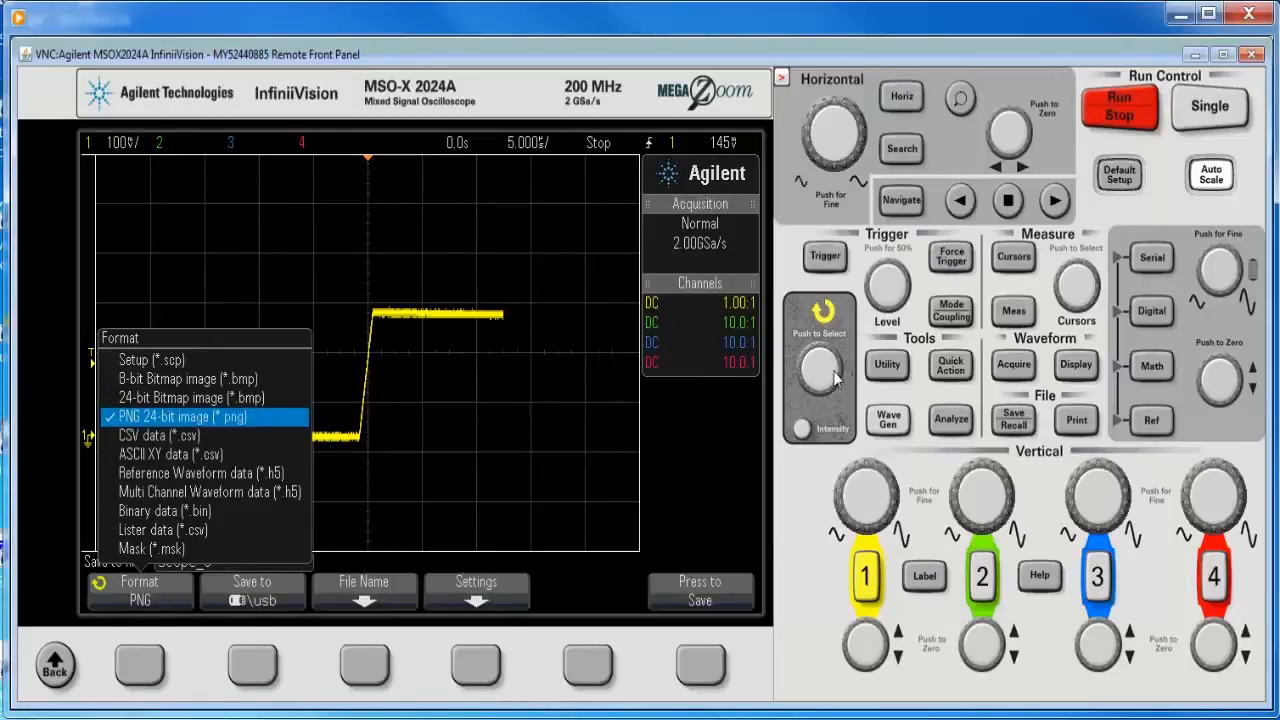
pyautogui.click(168, 453)
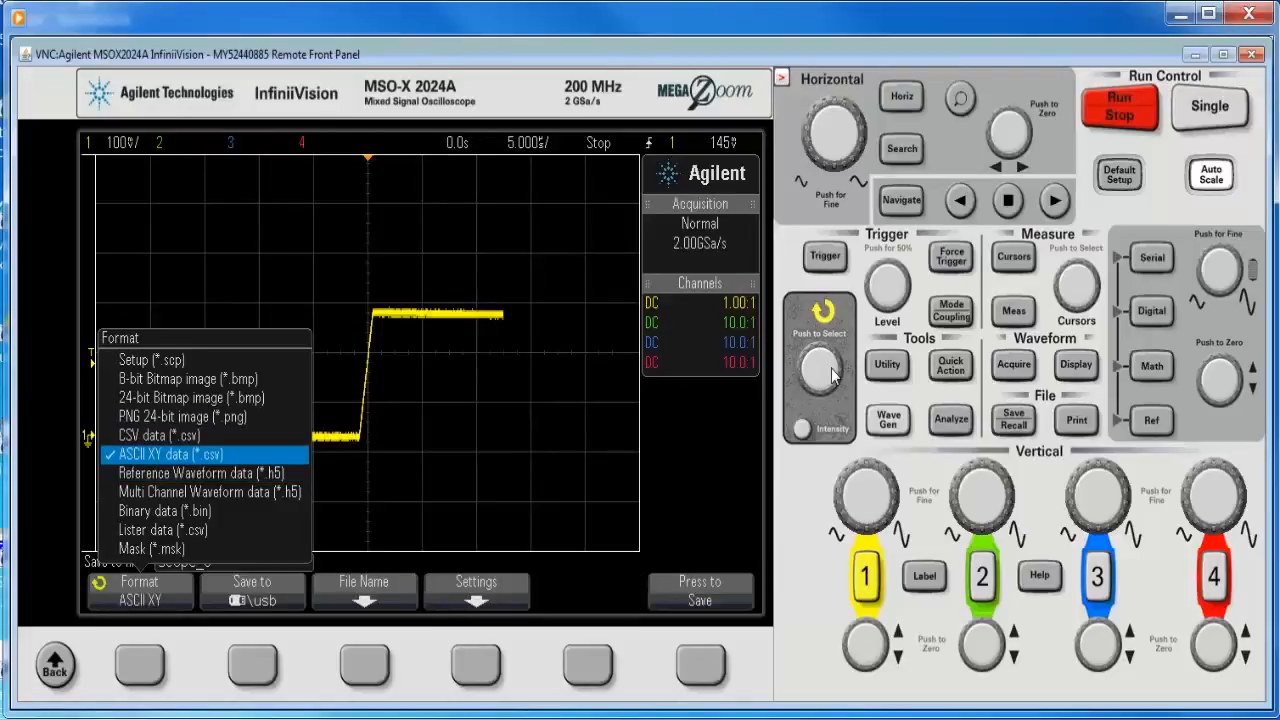
pyautogui.moveTo(478, 668)
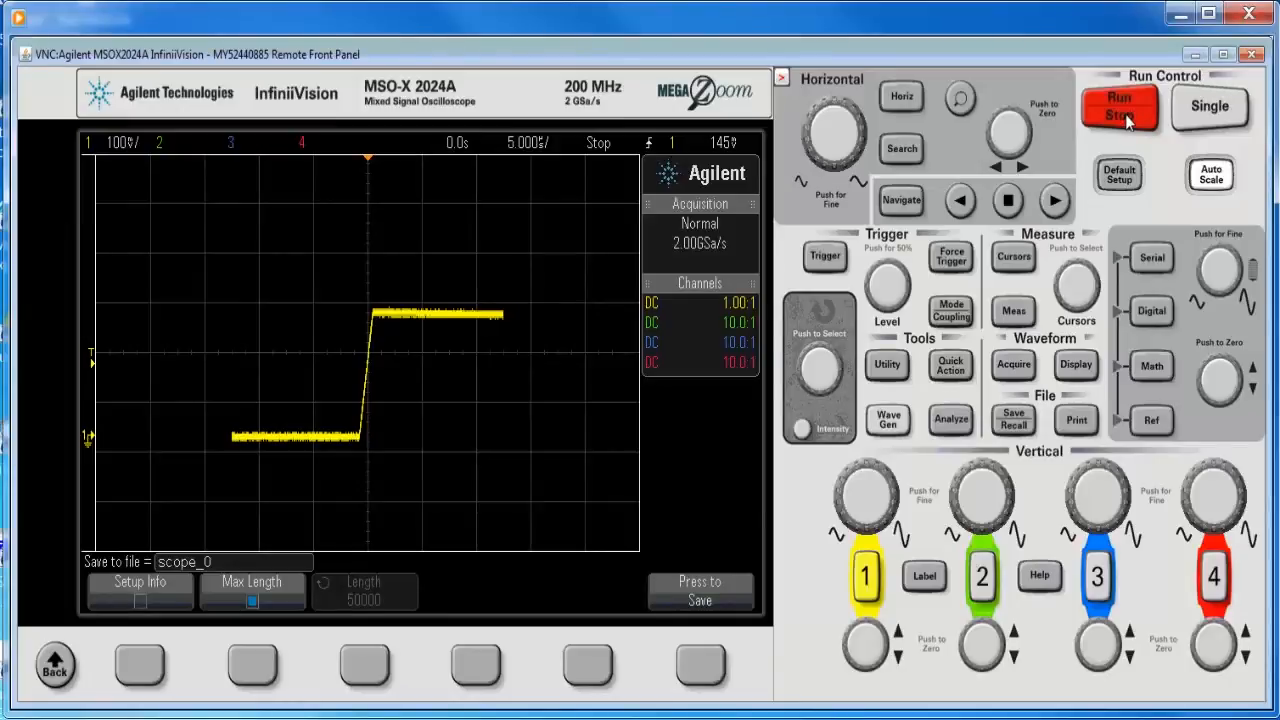
# Step: Run acquisition again with Run/Stop, then stop it to freeze a new capture
pyautogui.click(1119, 107)
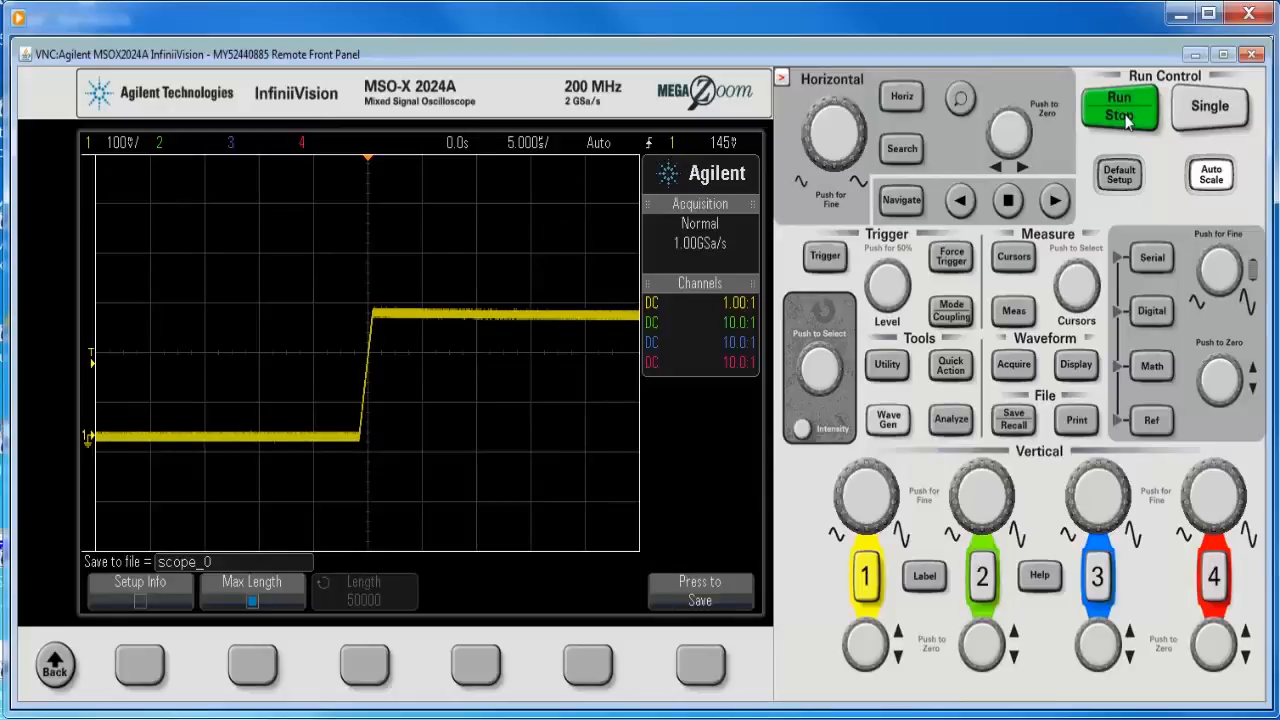
pyautogui.click(1118, 107)
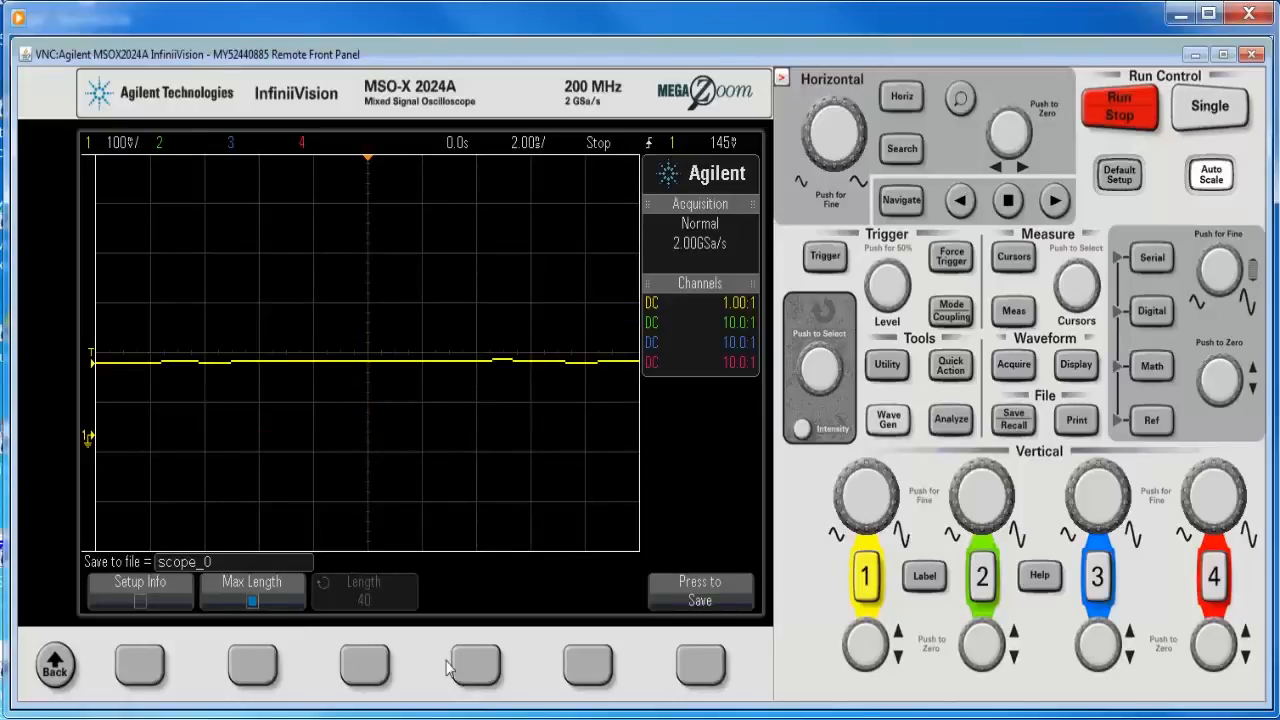
pyautogui.moveTo(415, 672)
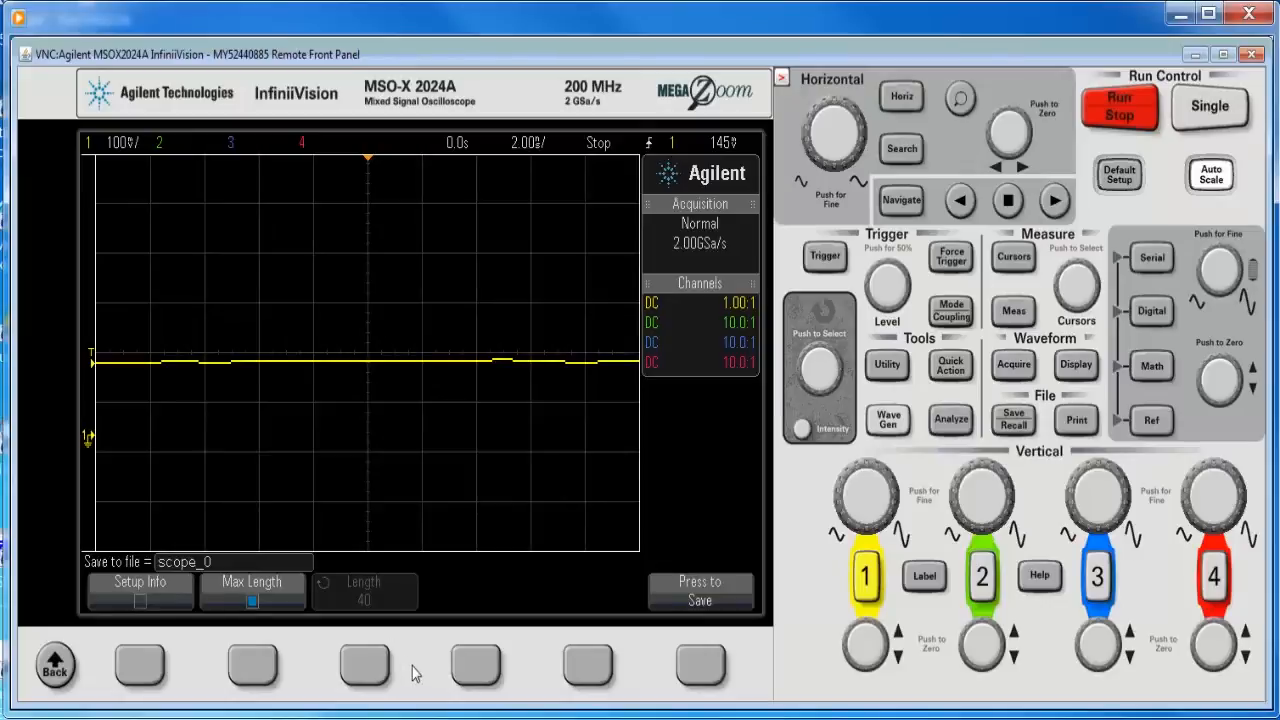
pyautogui.moveTo(705, 190)
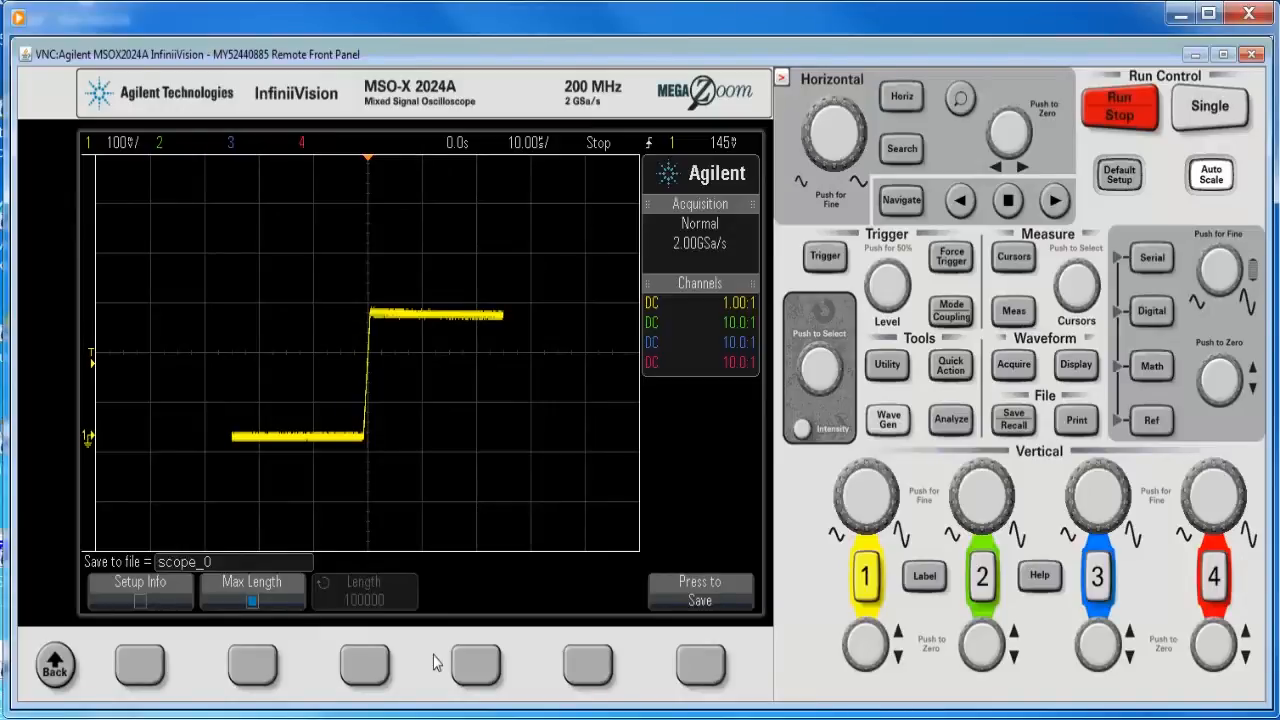
pyautogui.moveTo(805, 605)
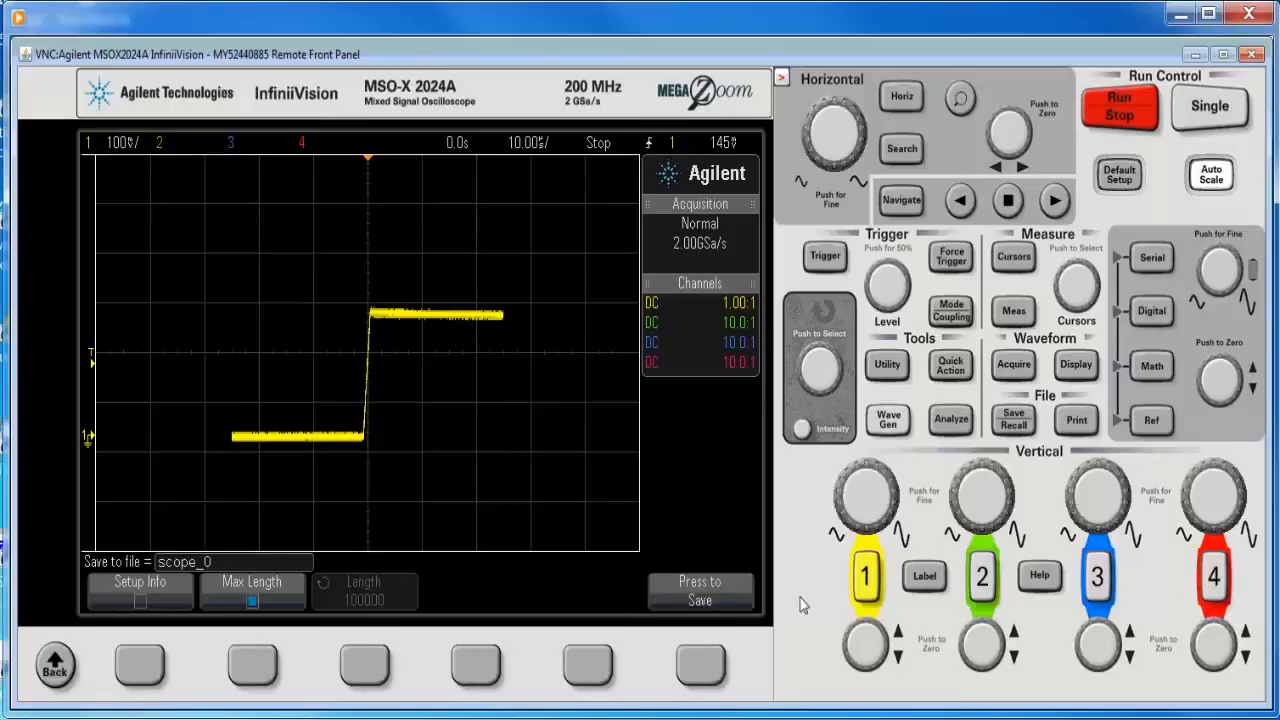
pyautogui.moveTo(985, 590)
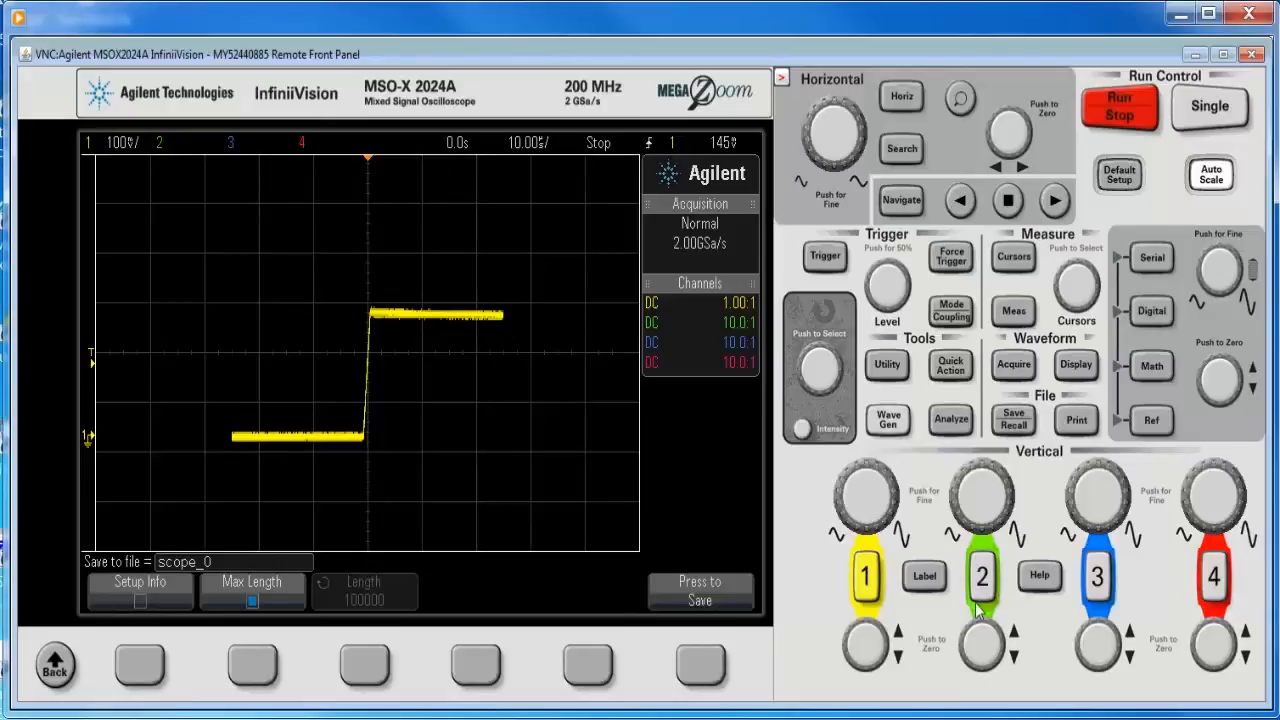
# Step: Enable channel 2 at 5 V/div and show its menu
pyautogui.click(981, 576)
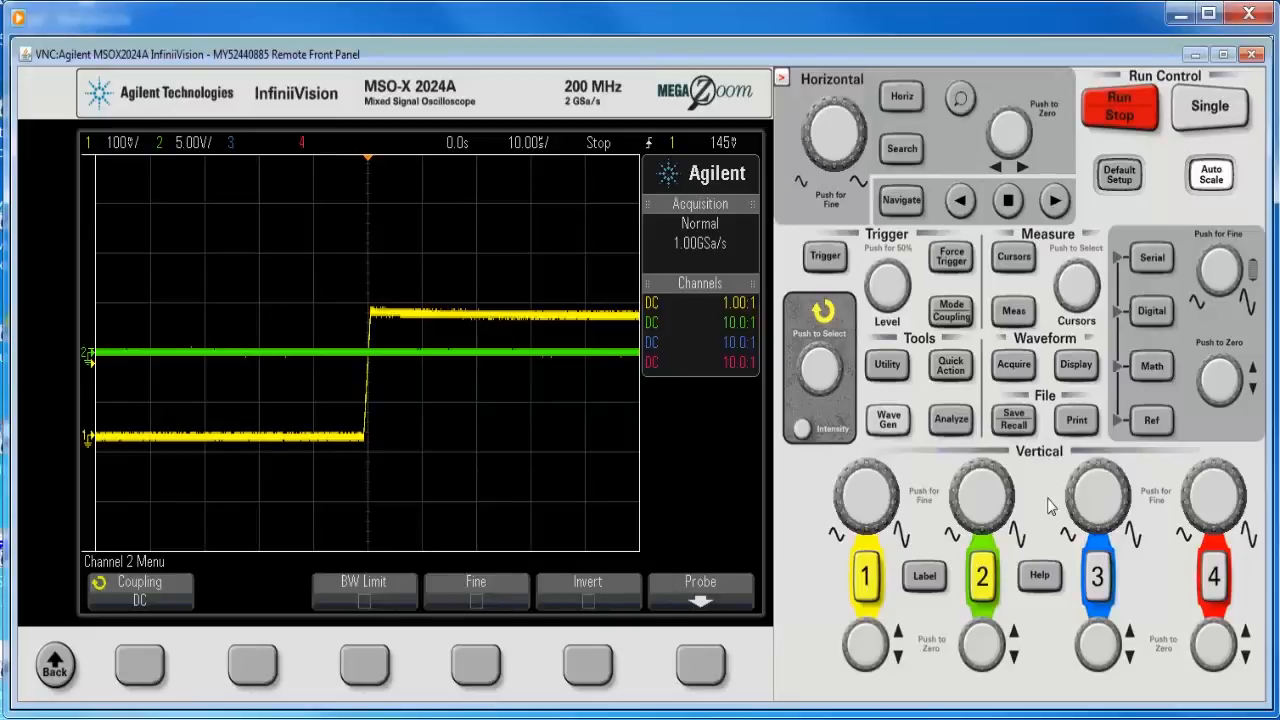
pyautogui.moveTo(710, 265)
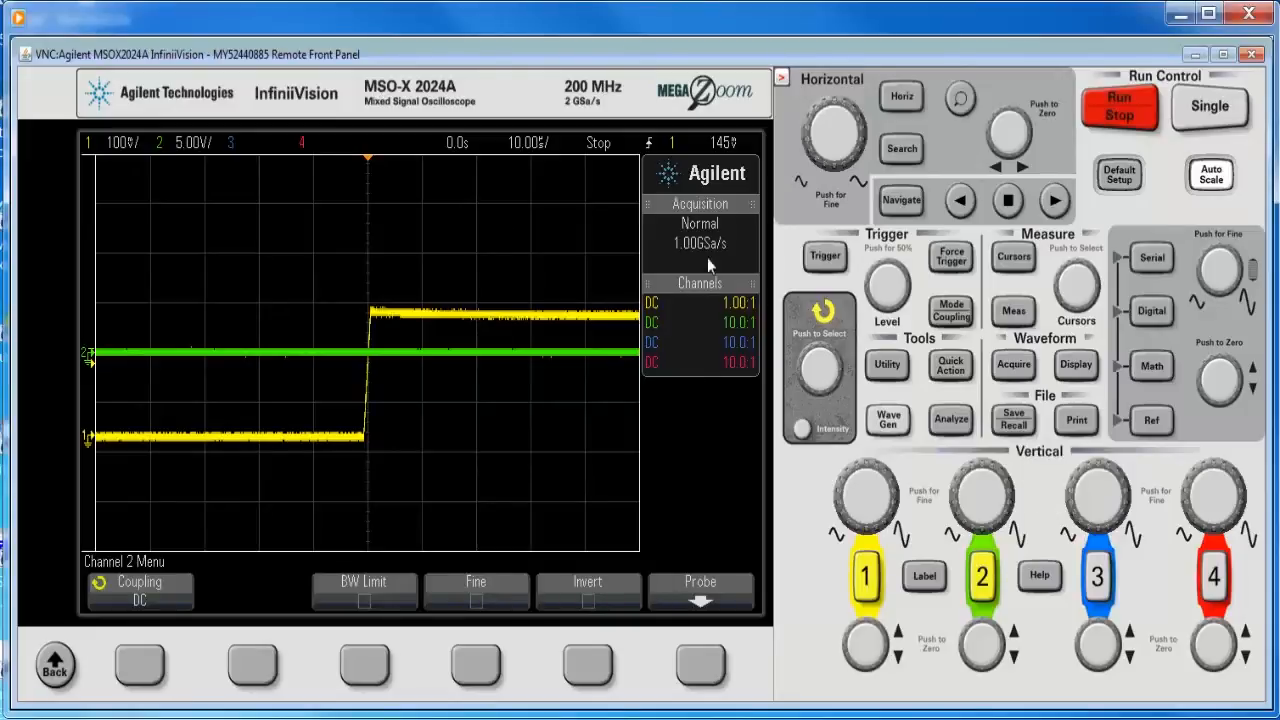
pyautogui.moveTo(1080, 650)
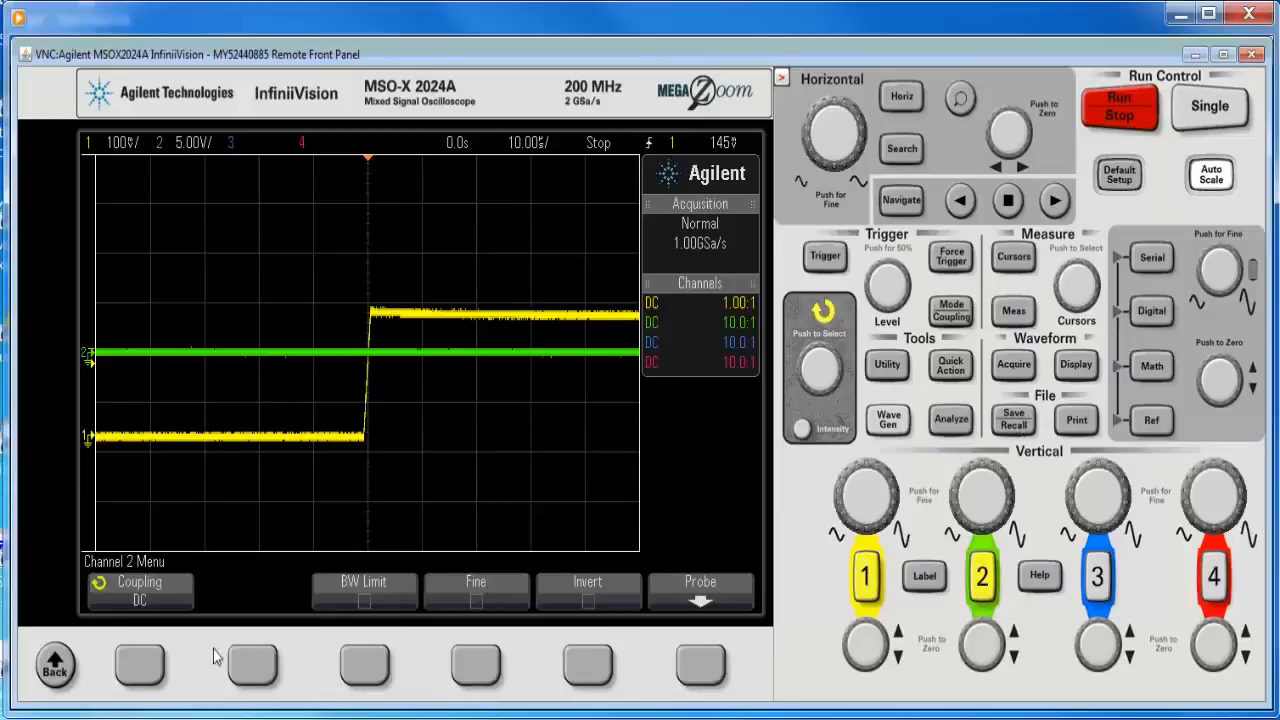
# Step: Confirm Max Length reaches 100000 points, then return to the ASCII XY to USB Save Menu
pyautogui.click(1013, 420)
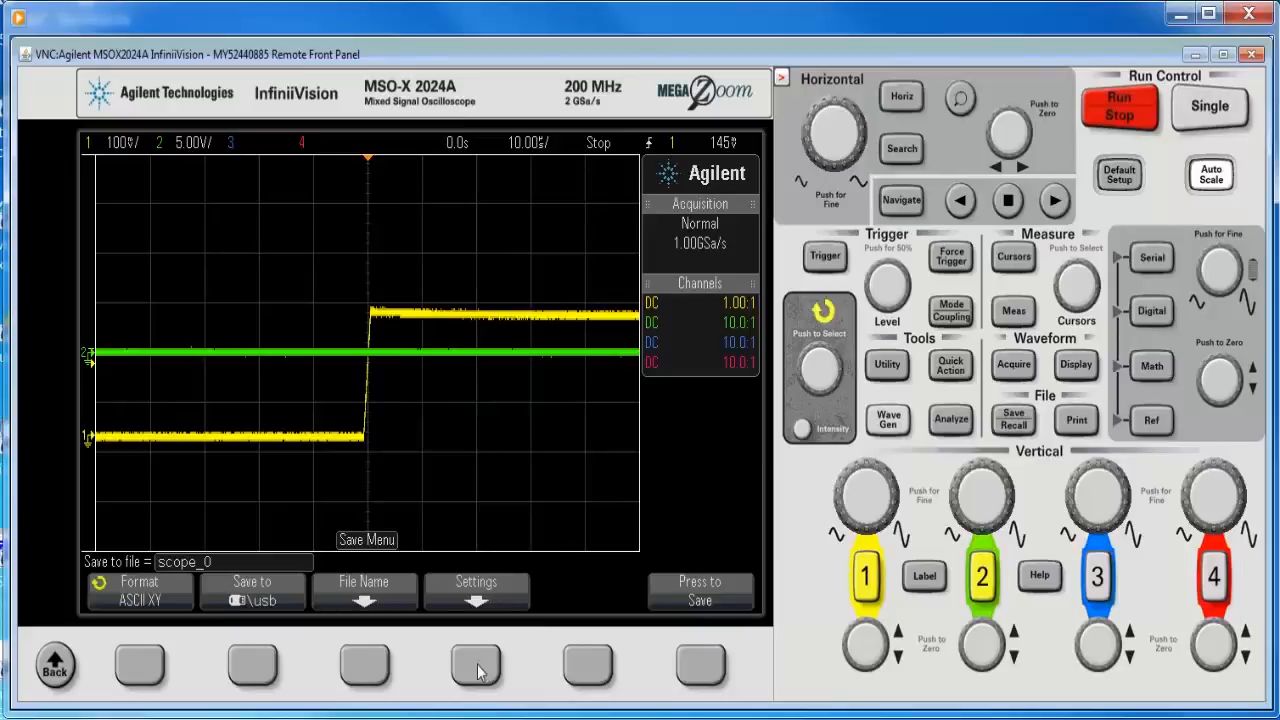
pyautogui.click(476, 590)
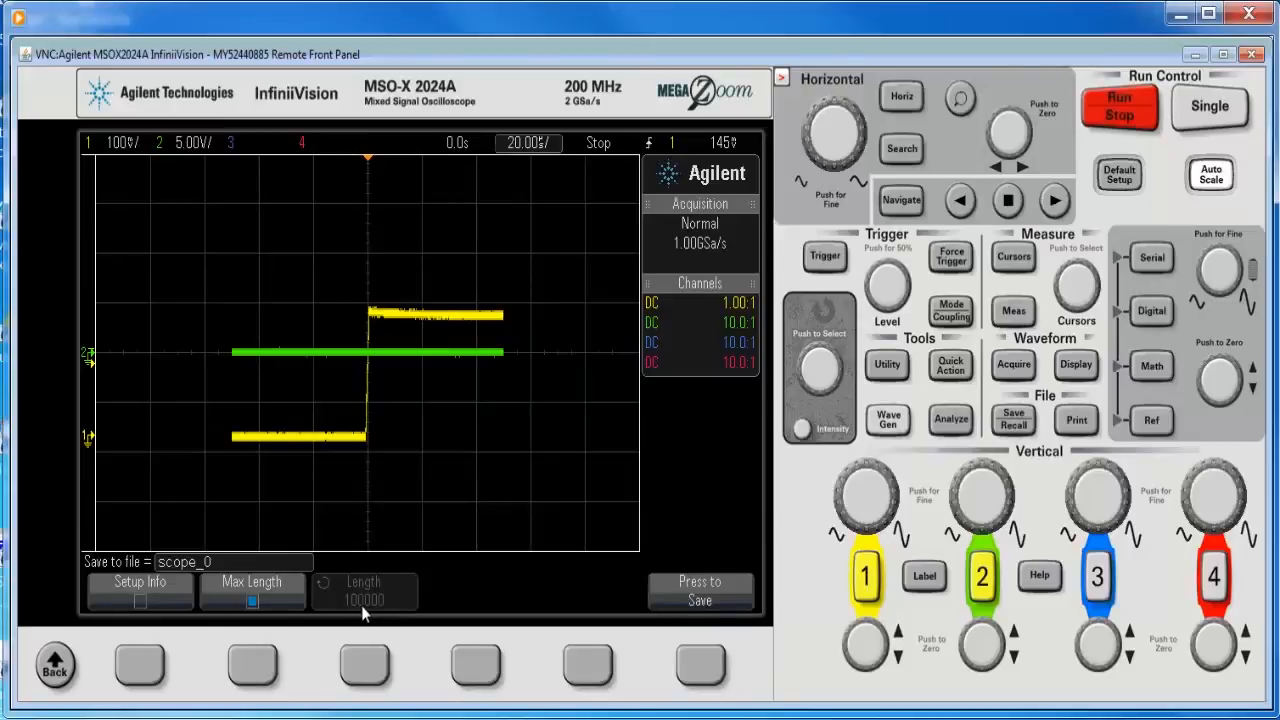
pyautogui.moveTo(913, 590)
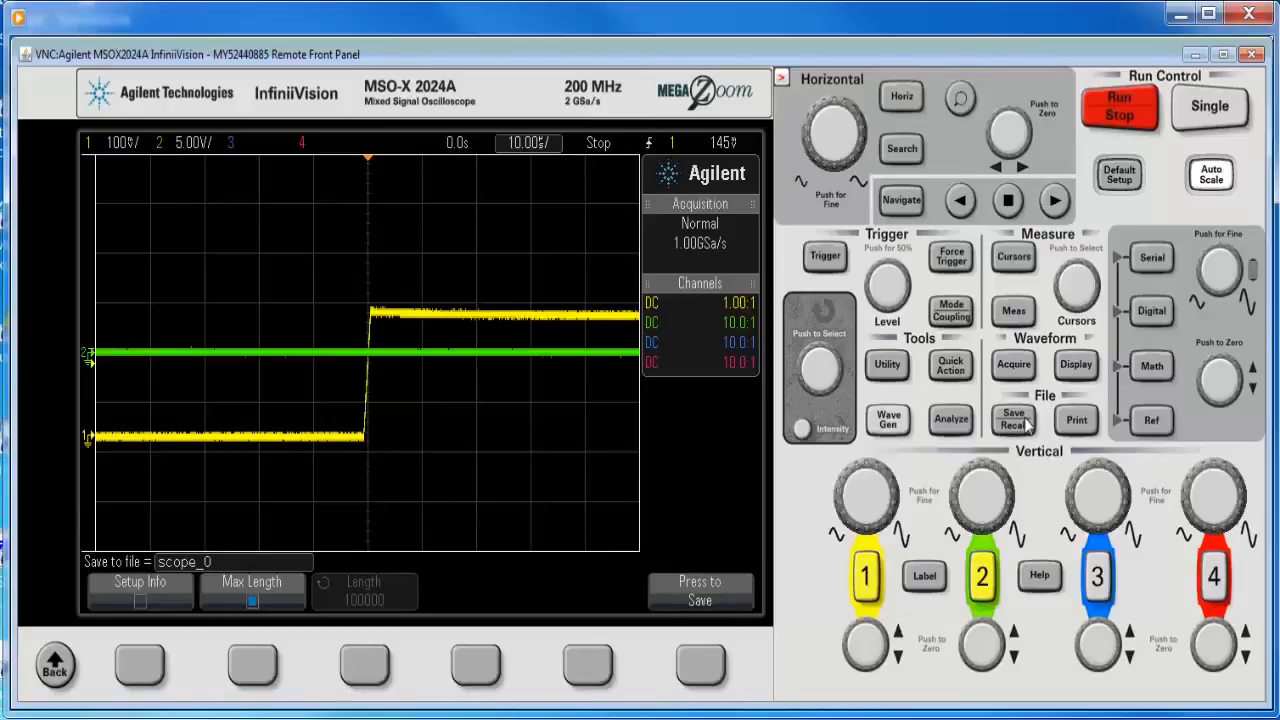
pyautogui.click(1013, 419)
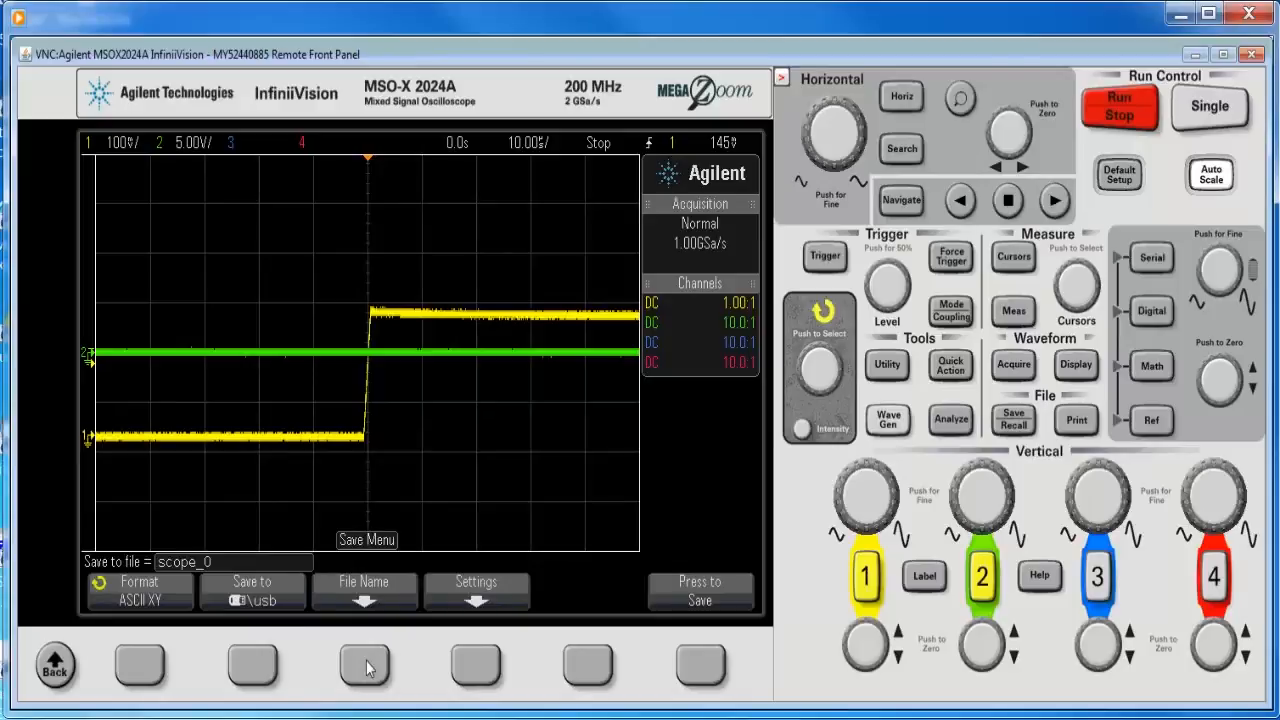
# Step: Open the file name editor for scope_0
pyautogui.click(364, 590)
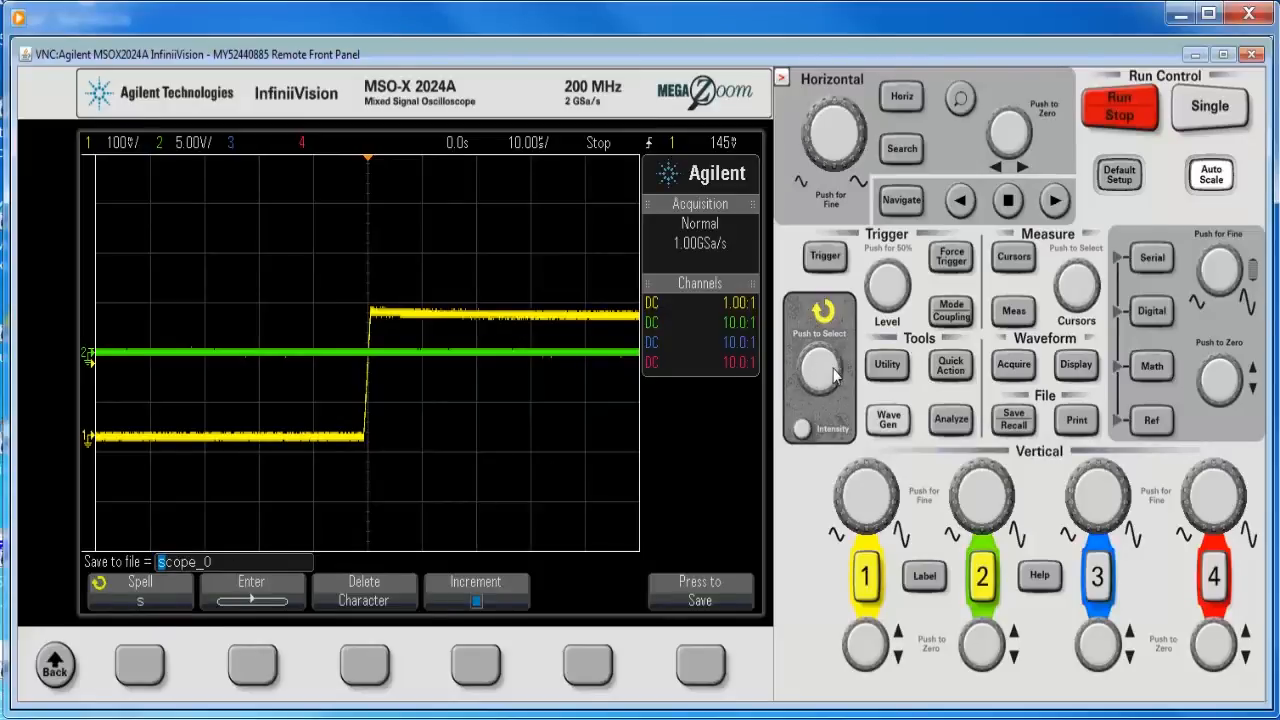
pyautogui.moveTo(476, 661)
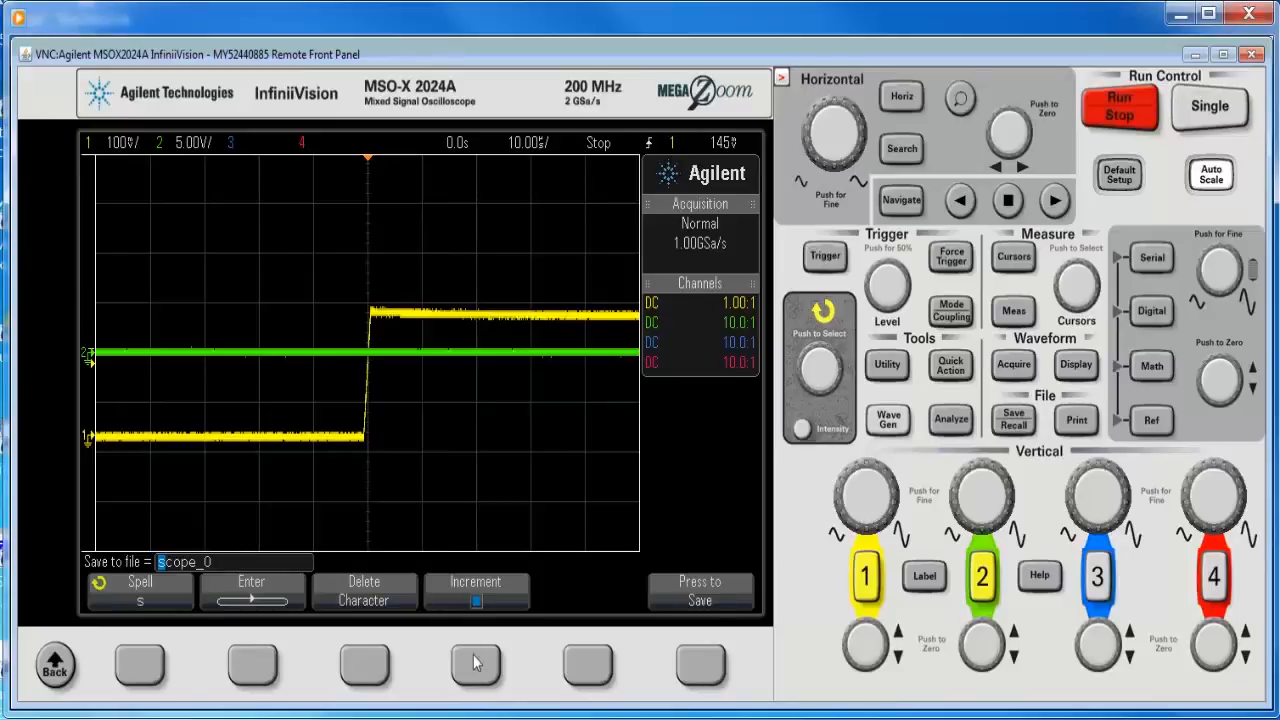
pyautogui.moveTo(1065, 365)
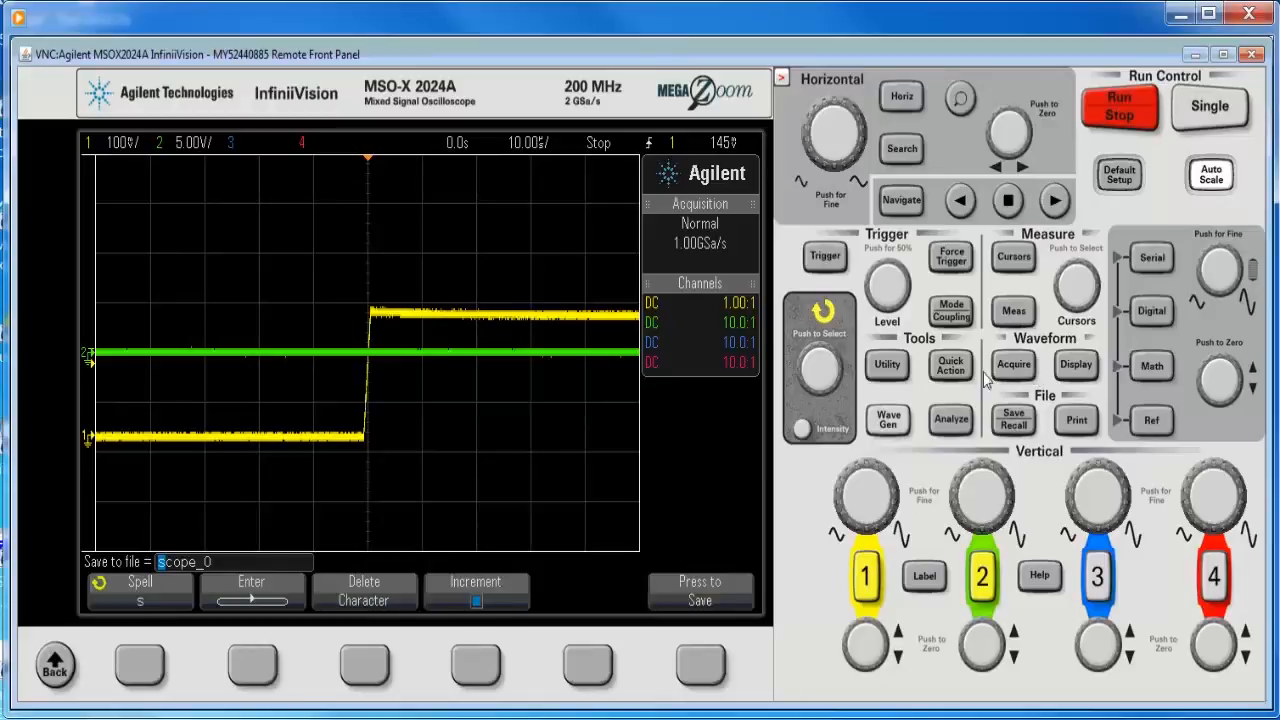
# Step: Return to the Save Menu and write the waveforms to scope_0_1.csv
pyautogui.click(887, 365)
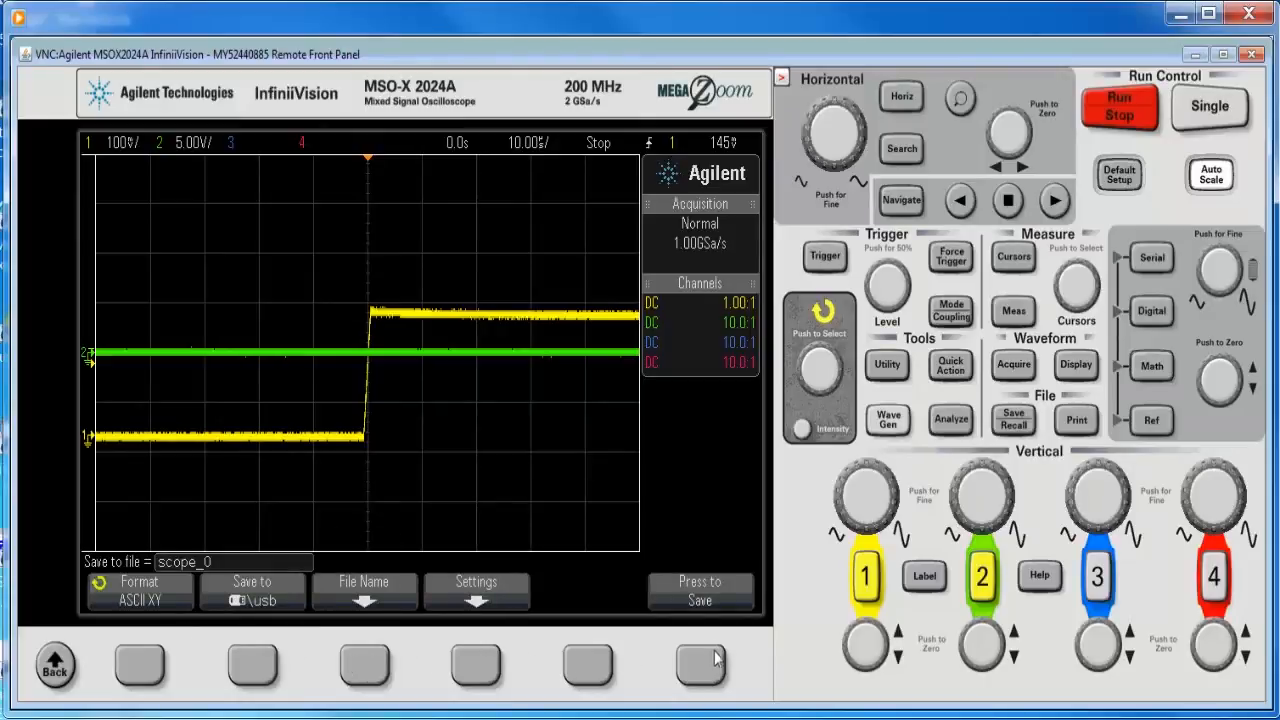
pyautogui.moveTo(950, 368)
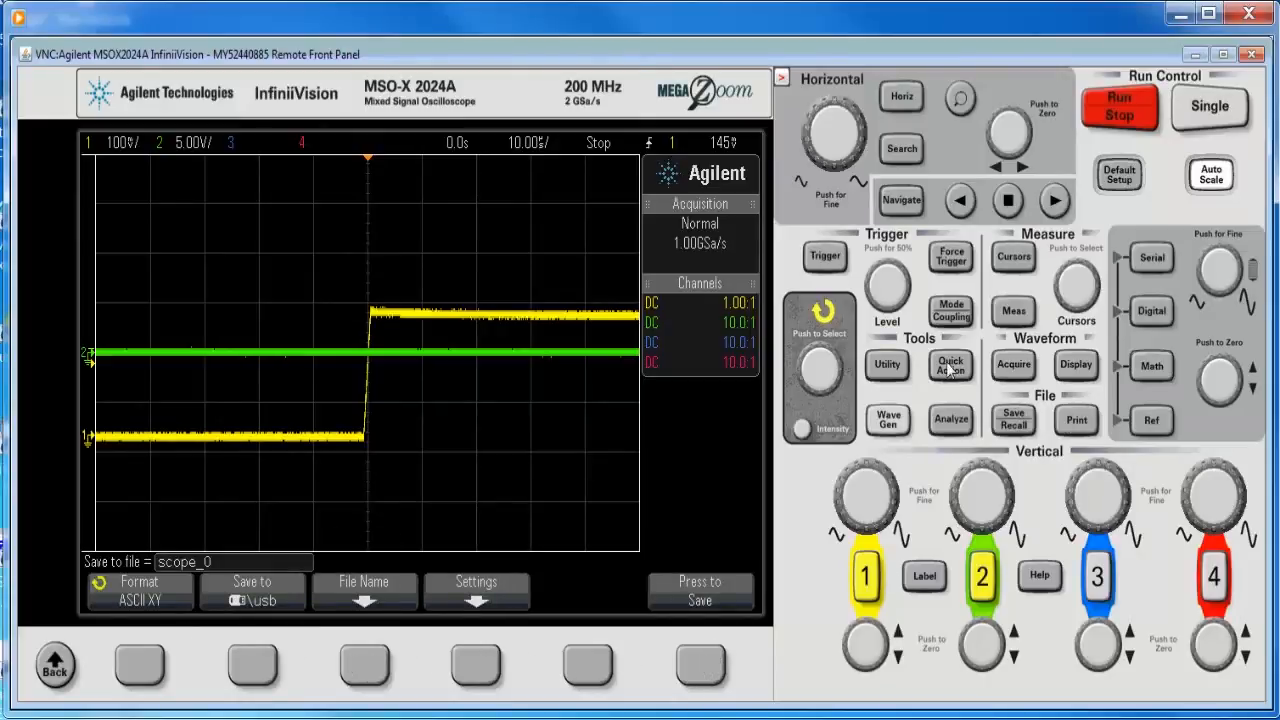
pyautogui.click(700, 590)
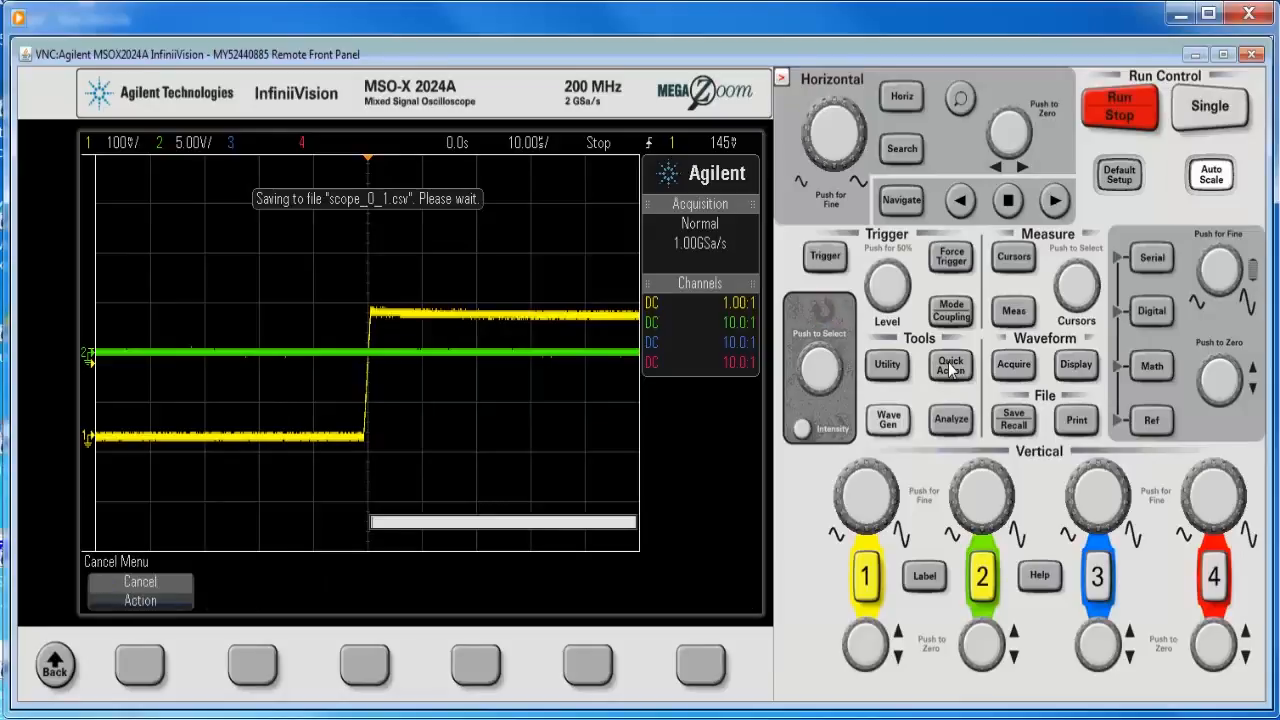